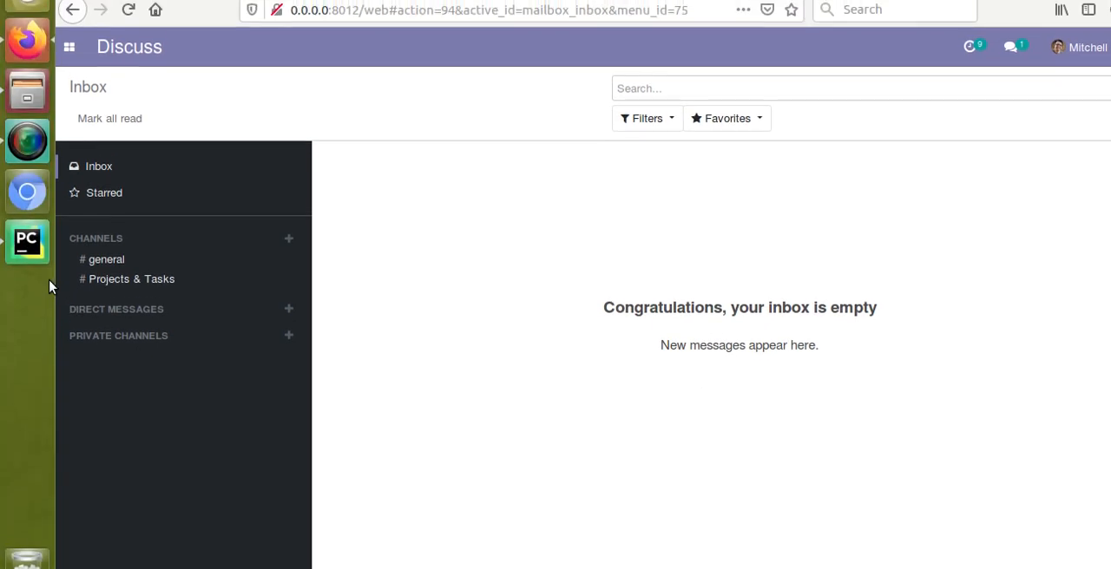
# Review the om_hospital module's __manifest__.py in PyCharm, then close it leaving the tree expanded.
pyautogui.click(27, 299)
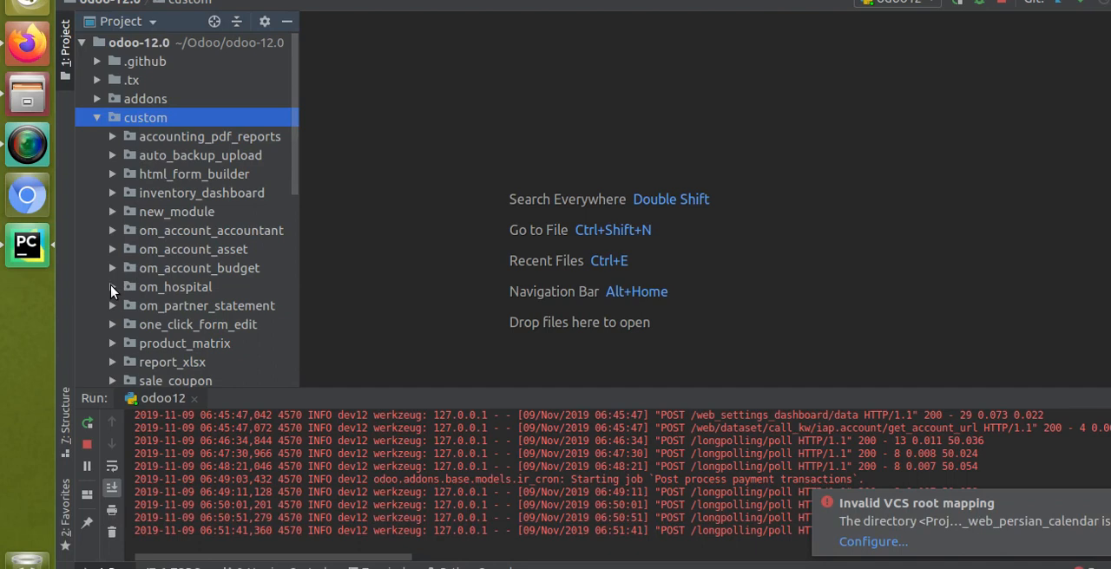
pyautogui.click(111, 286)
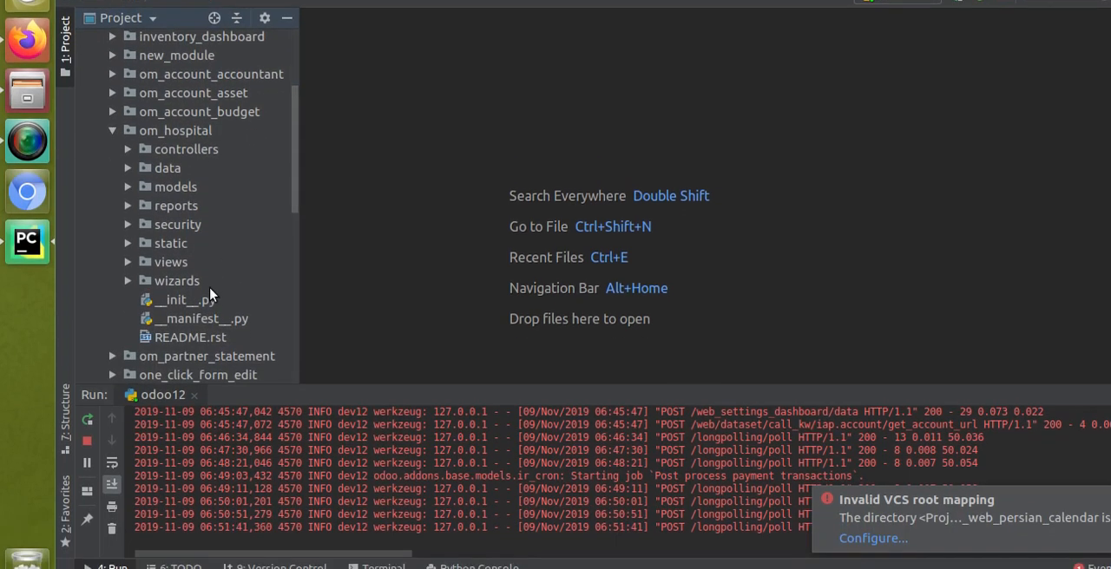
pyautogui.doubleClick(205, 319)
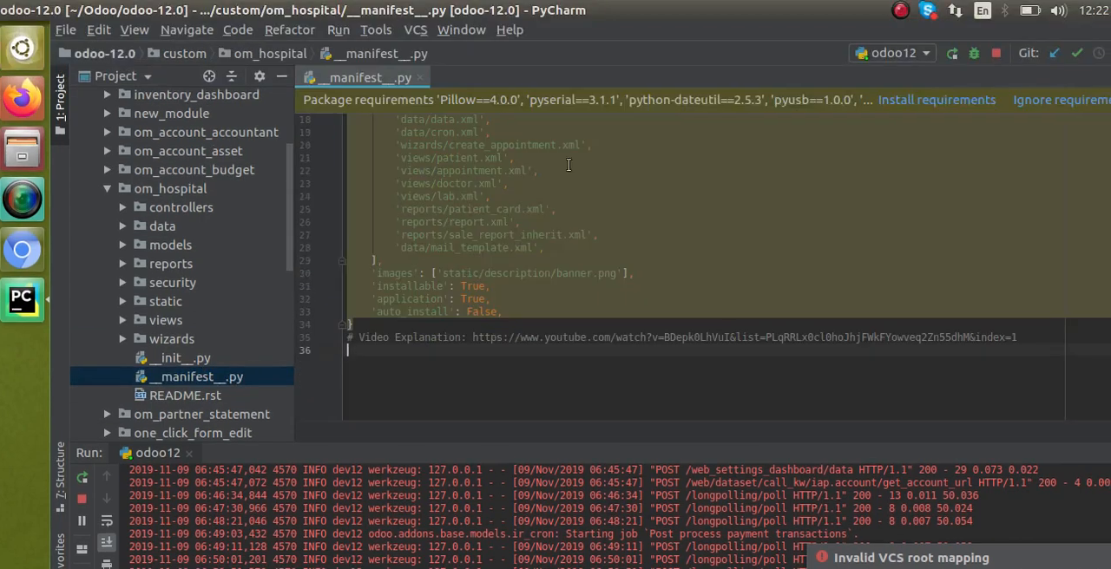
pyautogui.scroll(3)
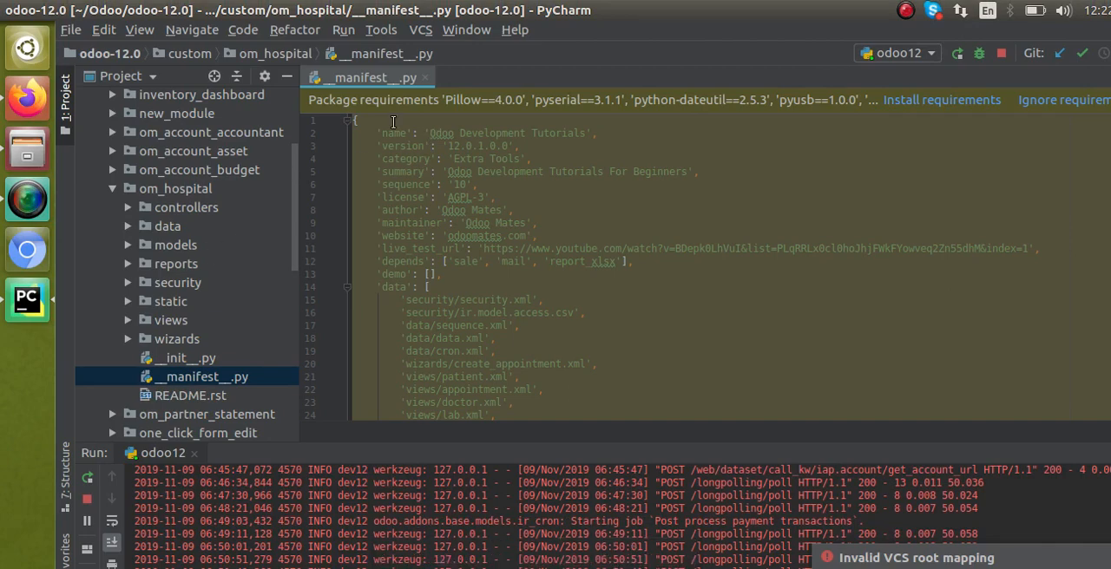
pyautogui.click(425, 77)
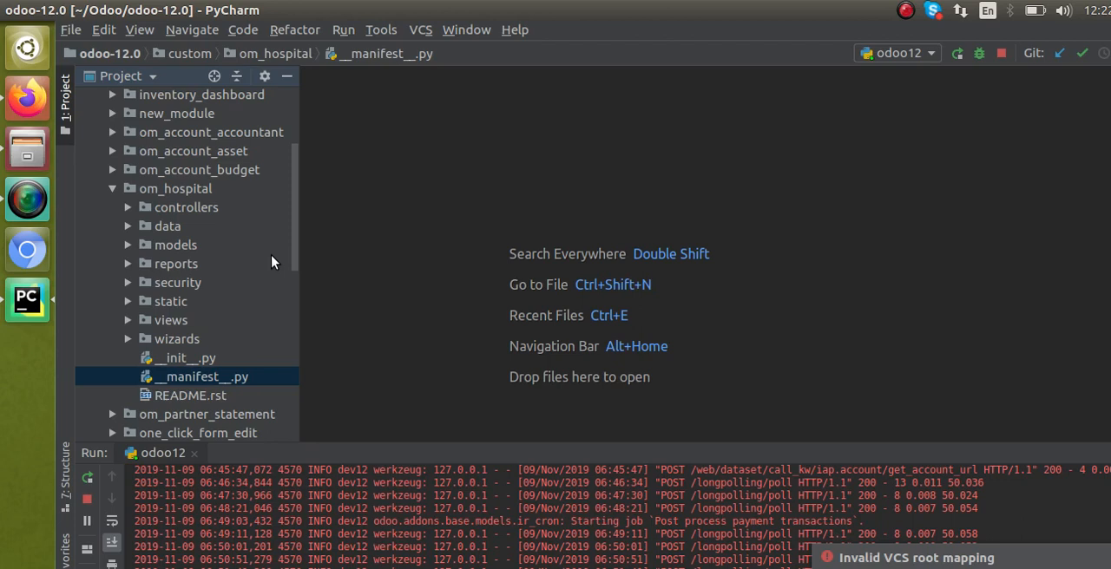
# View ir.model.access.csv and the manifest's data entry 'security/ir.model.access.csv', then switch to Firefox.
pyautogui.click(128, 281)
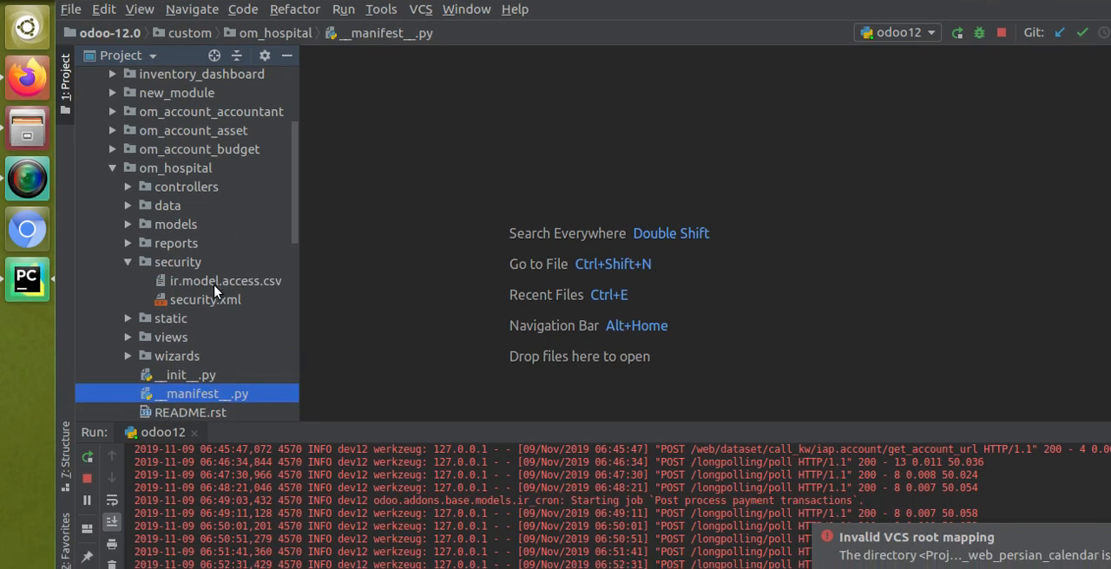
pyautogui.doubleClick(226, 281)
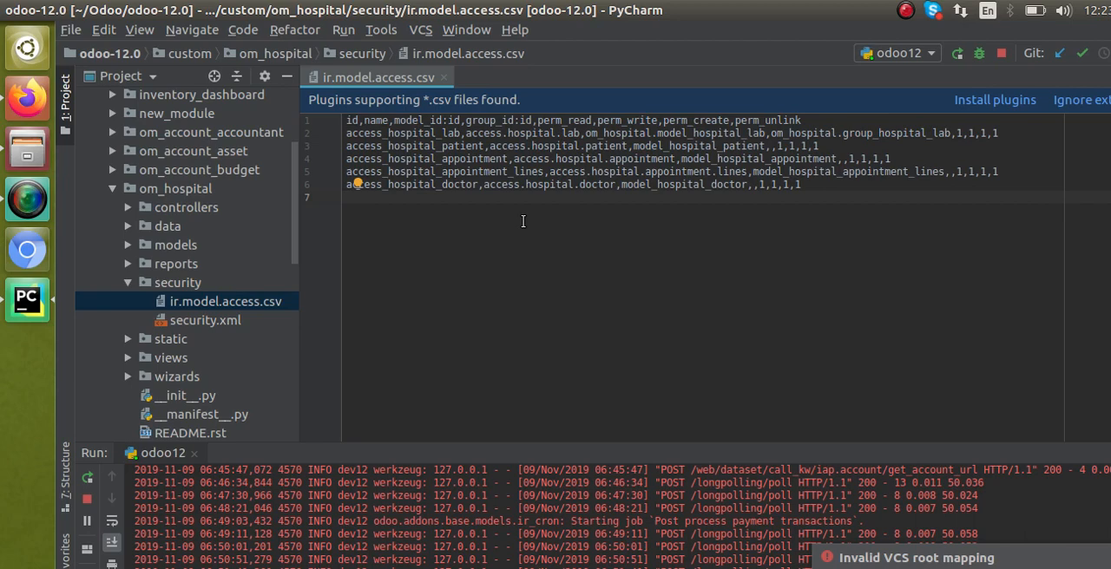
pyautogui.moveTo(306, 237)
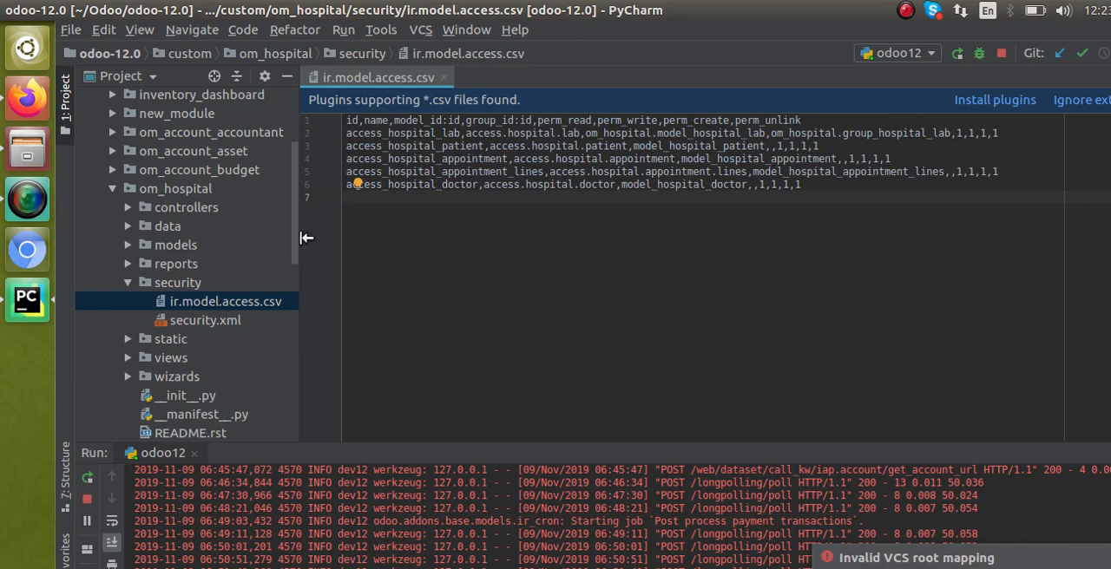
pyautogui.moveTo(250, 286)
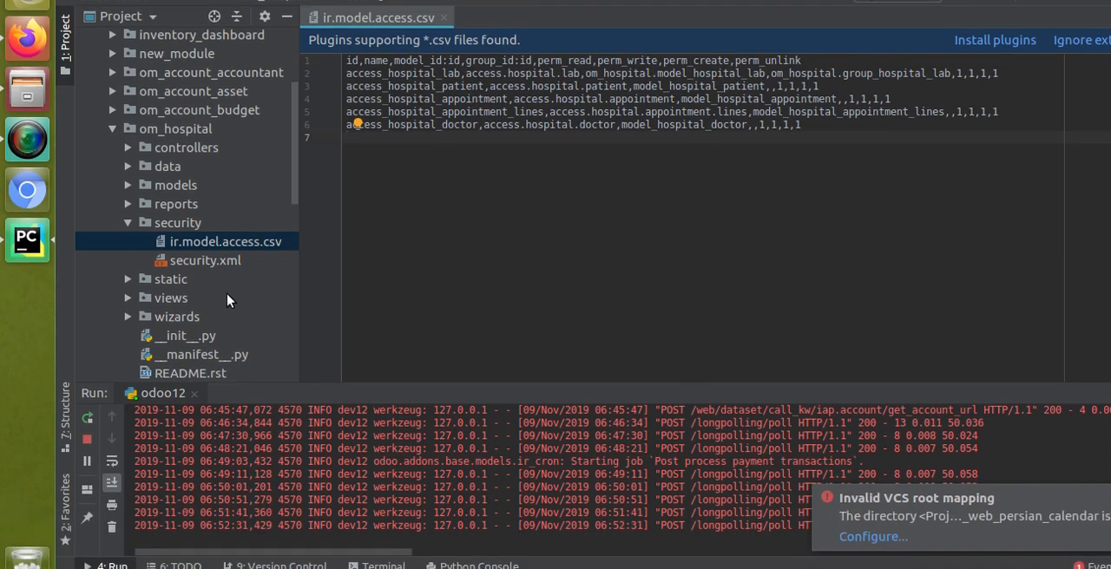
pyautogui.doubleClick(205, 354)
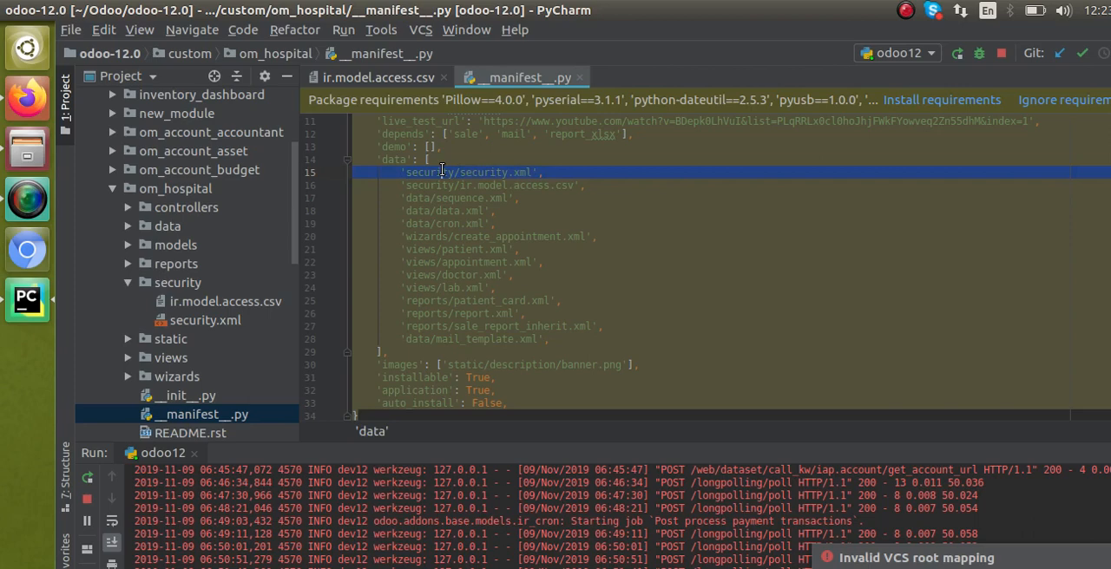
pyautogui.click(453, 184)
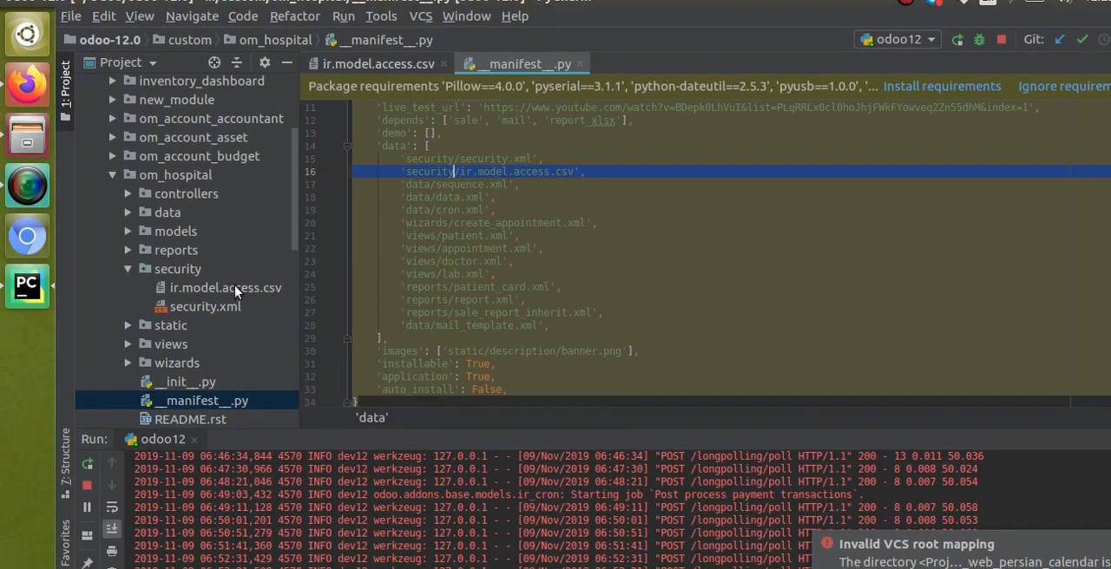
pyautogui.click(226, 286)
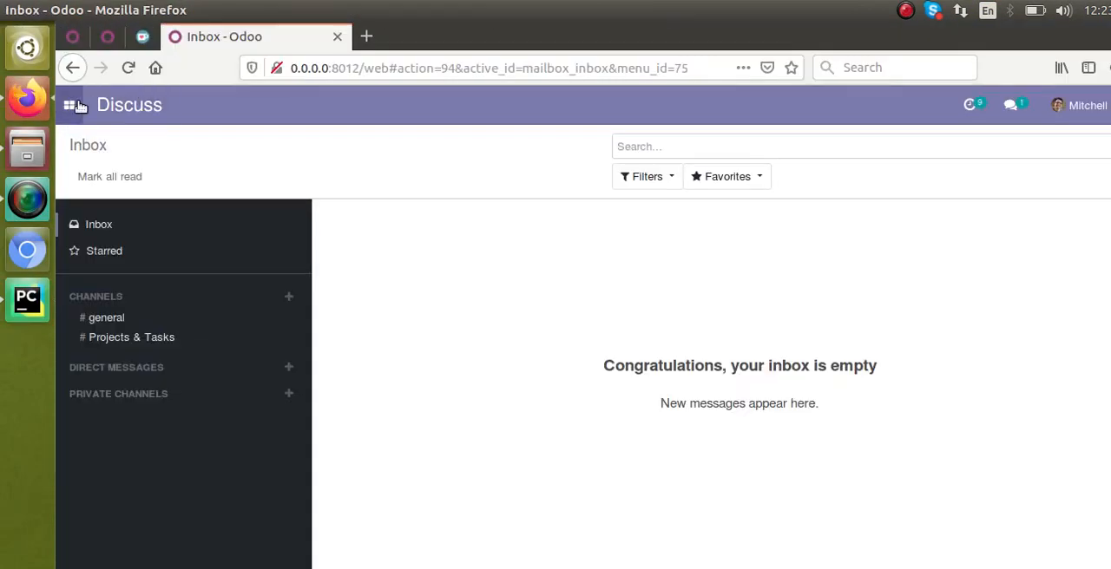
# Reach the Access Rights list via Settings > Technical in Odoo debug mode.
pyautogui.click(70, 104)
pyautogui.write('?debug=')
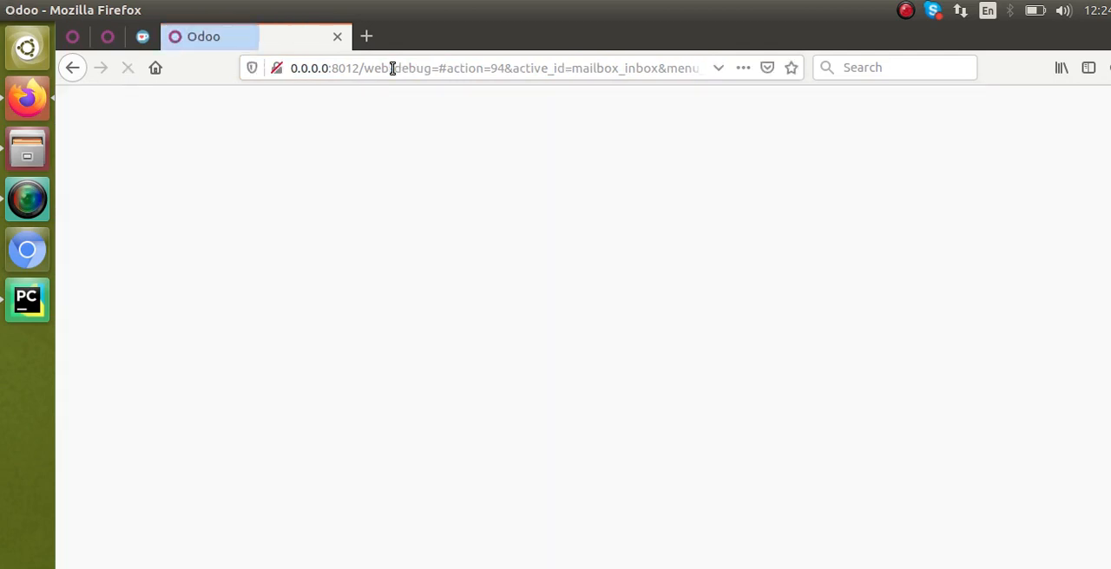
pyautogui.click(70, 104)
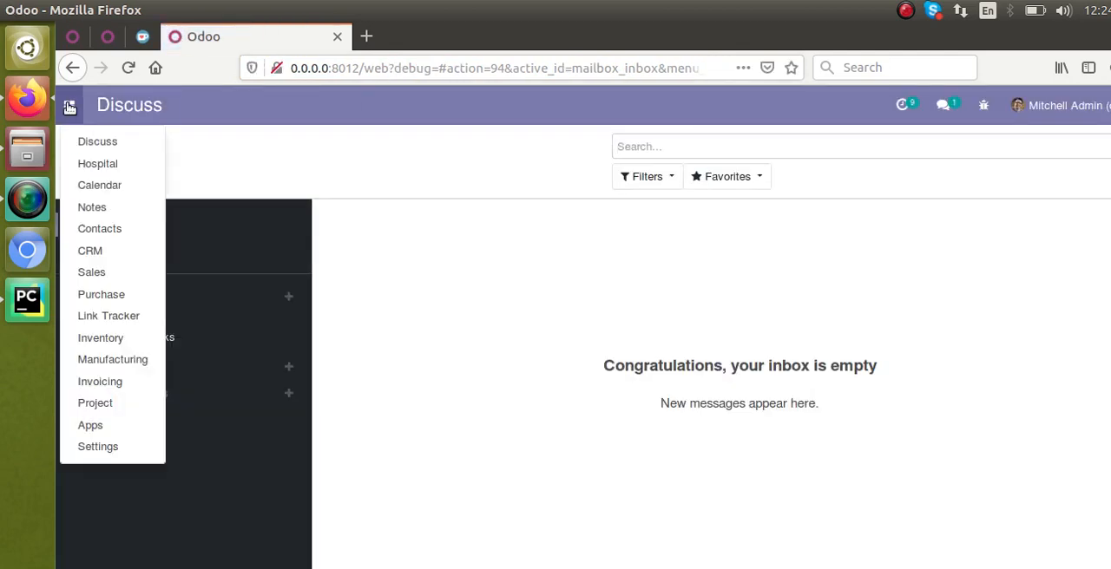
pyautogui.click(97, 446)
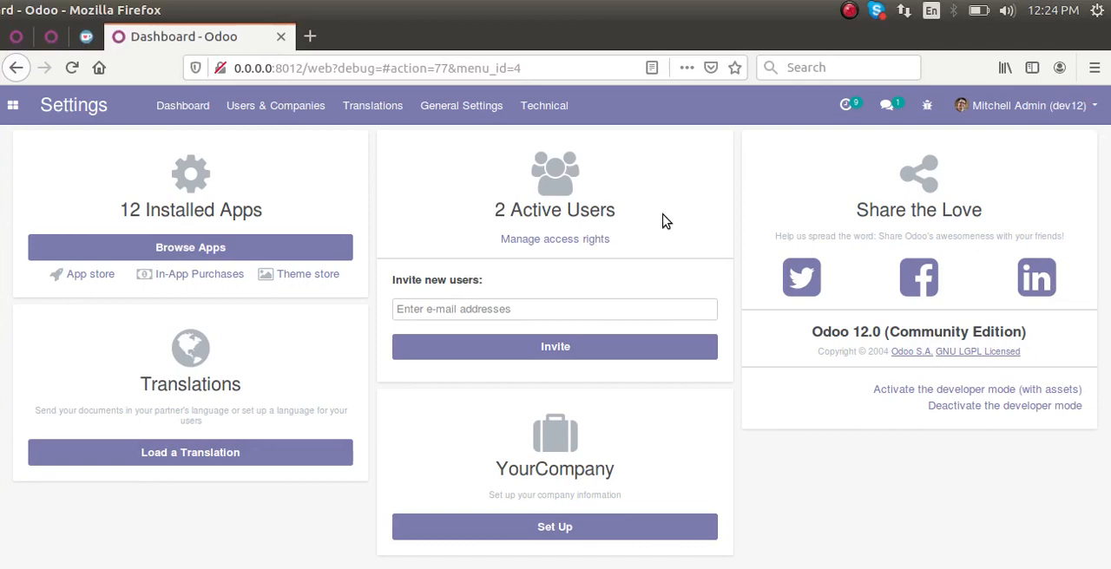
pyautogui.click(545, 104)
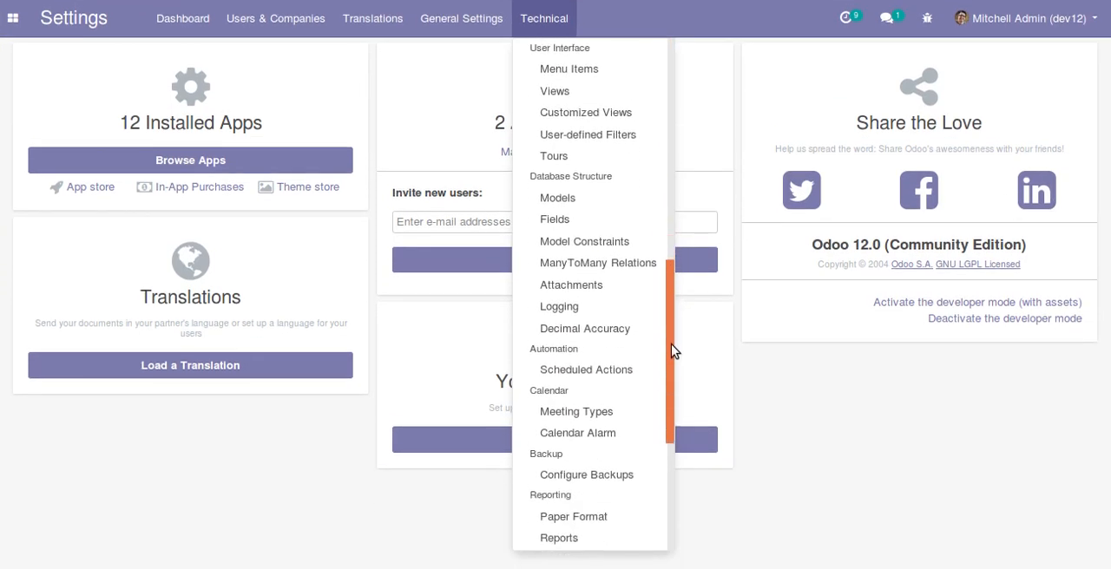
pyautogui.scroll(-3)
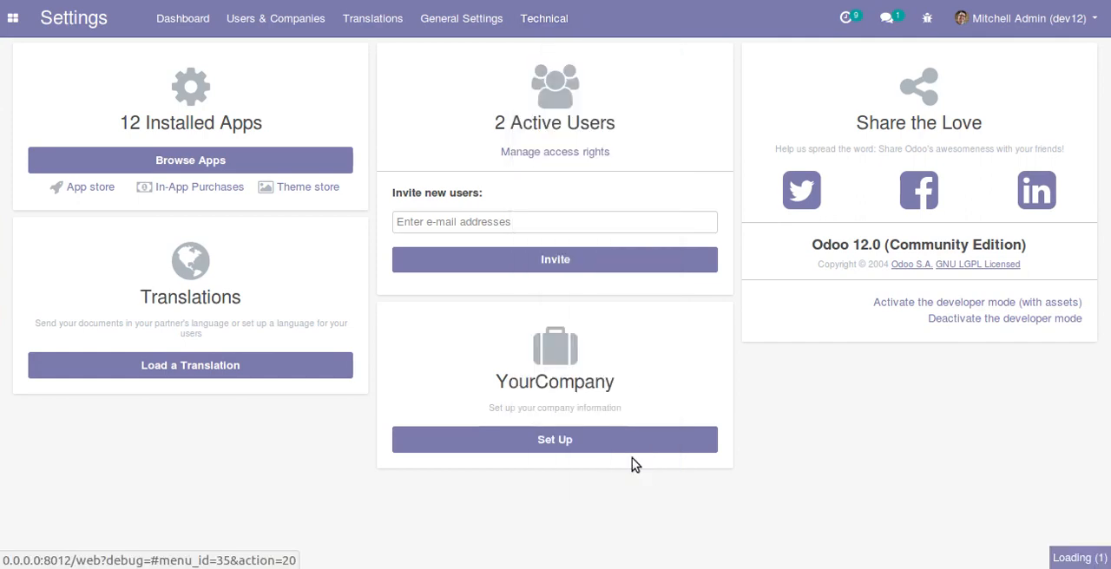
pyautogui.click(555, 152)
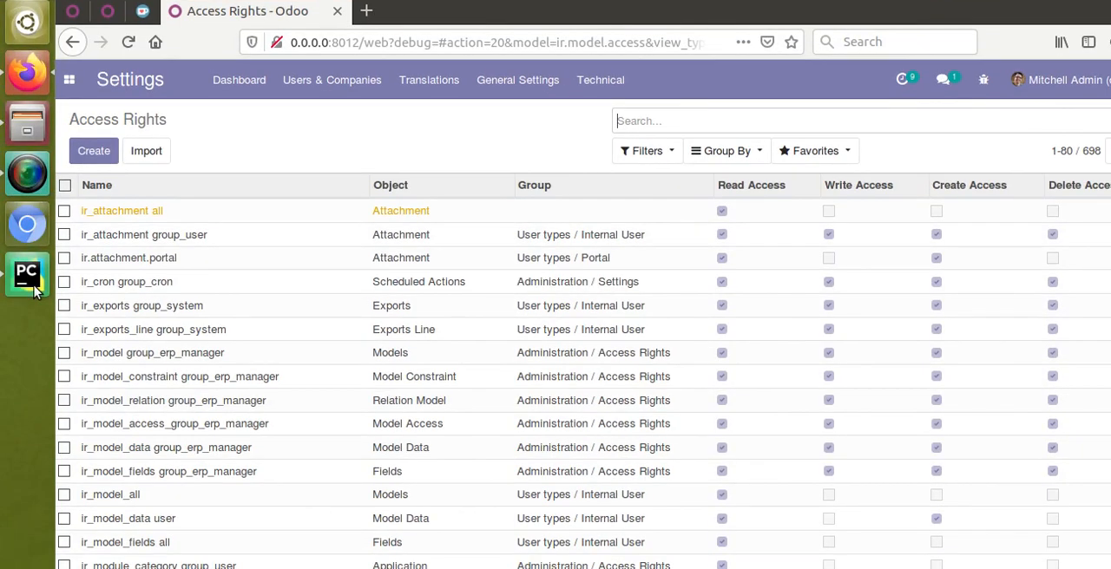
# Filter the Access Rights list to access_hospital_lab copied from the CSV in PyCharm.
pyautogui.click(26, 298)
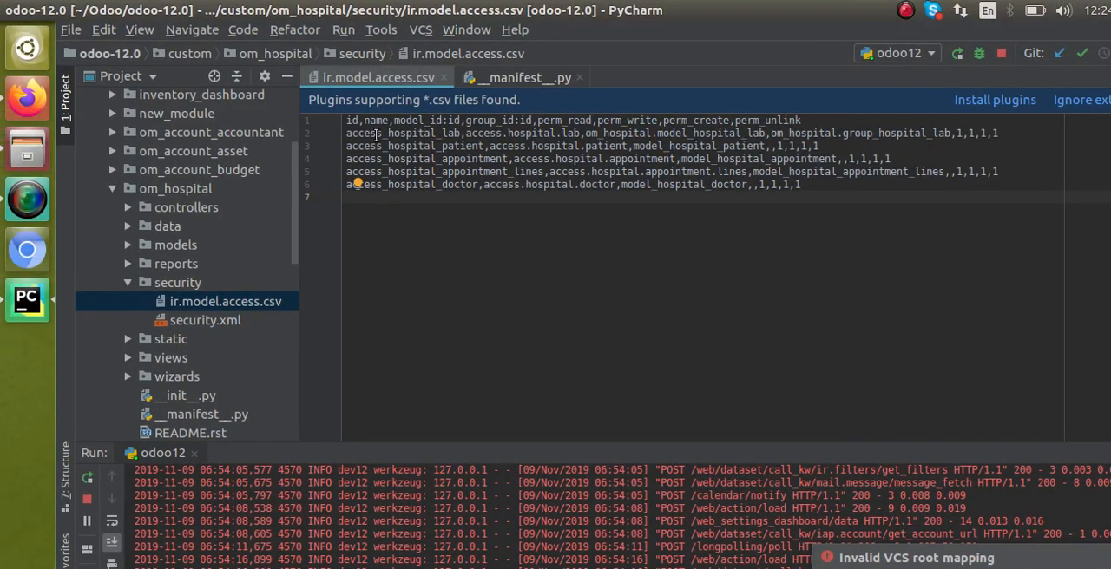
pyautogui.doubleClick(402, 132)
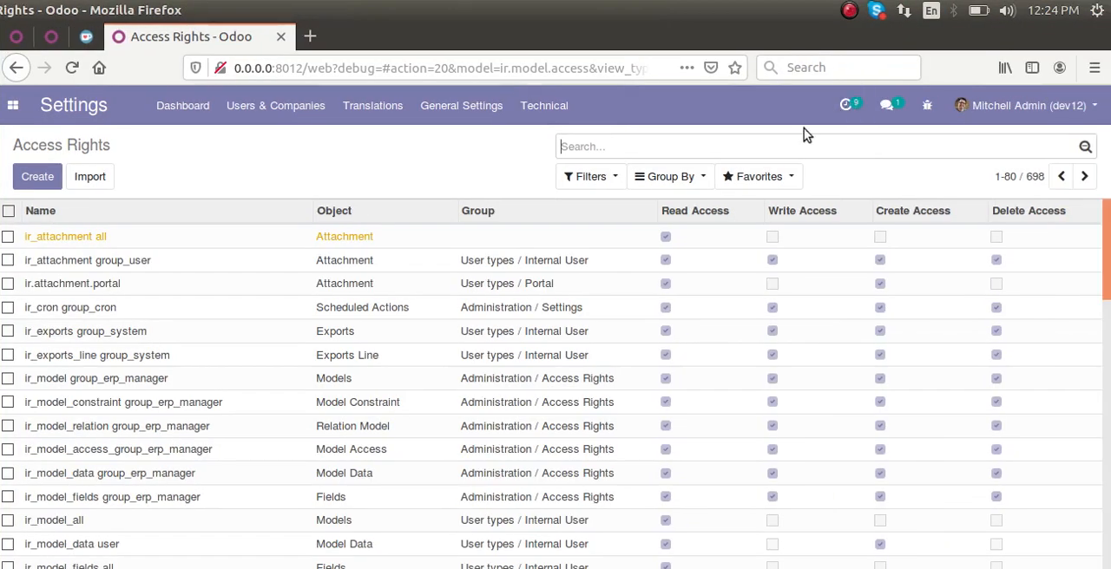
pyautogui.write('access_hospital_lab')
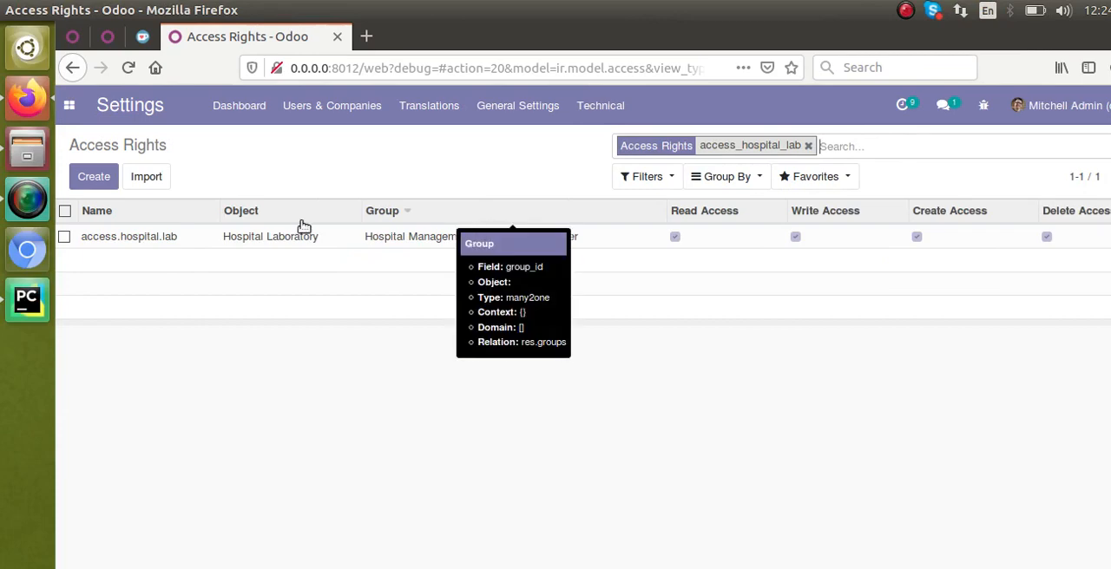
pyautogui.click(28, 298)
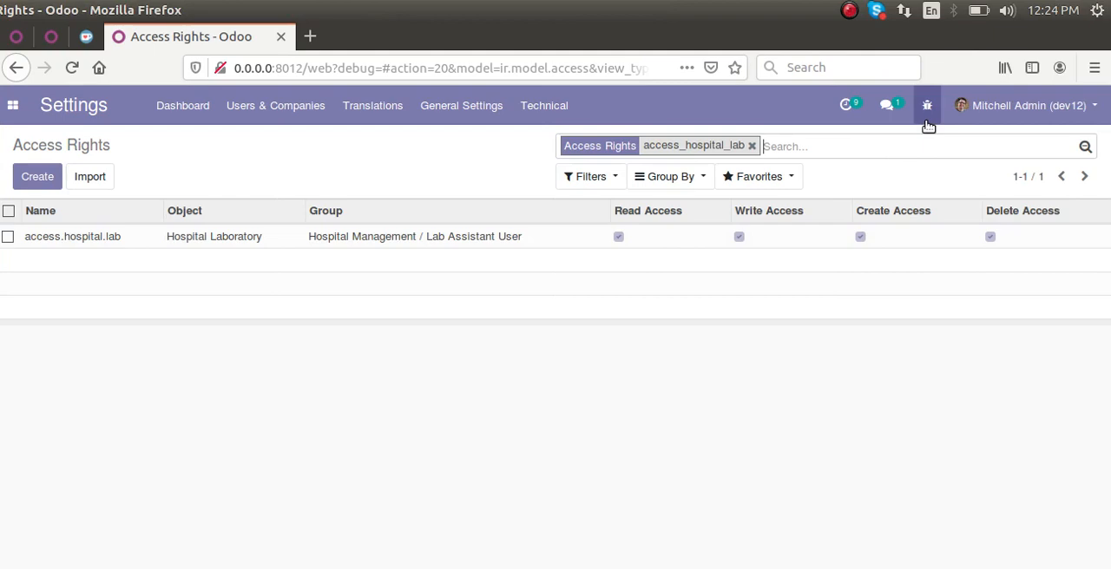
pyautogui.click(927, 104)
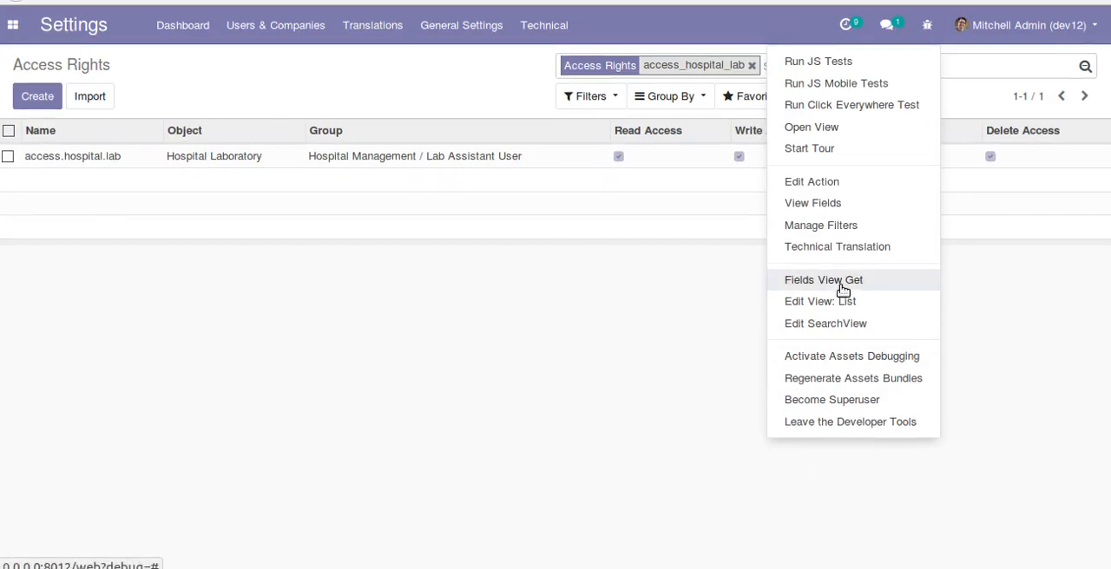
pyautogui.click(819, 302)
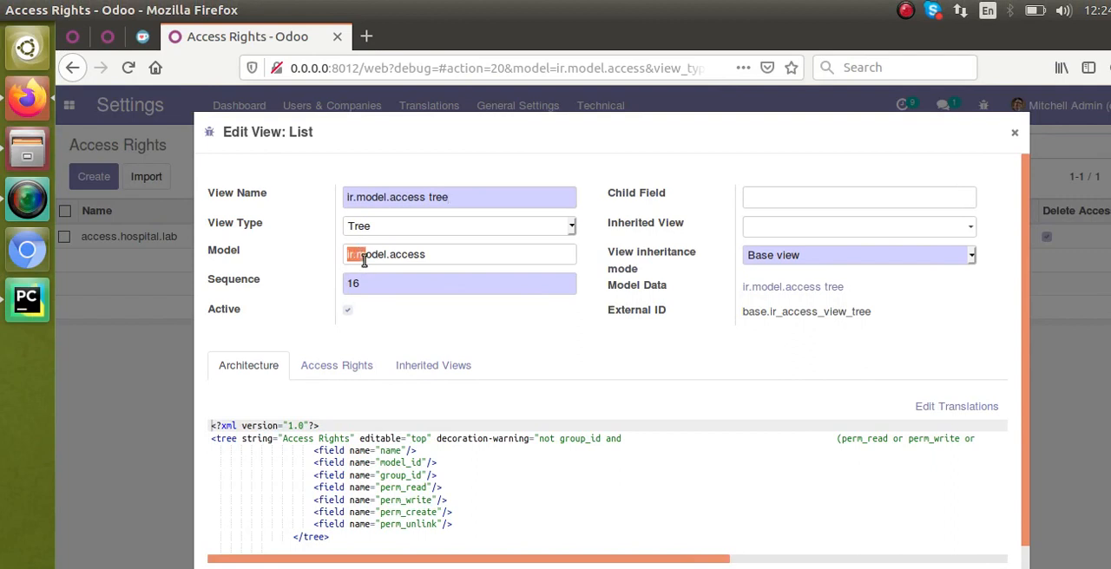
pyautogui.tripleClick(385, 253)
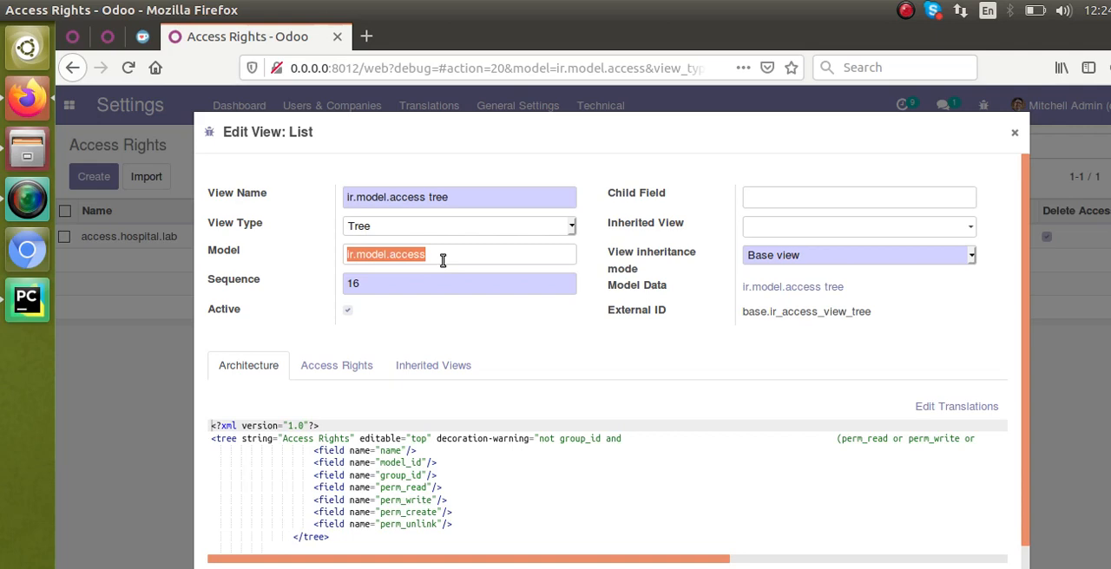
pyautogui.doubleClick(406, 253)
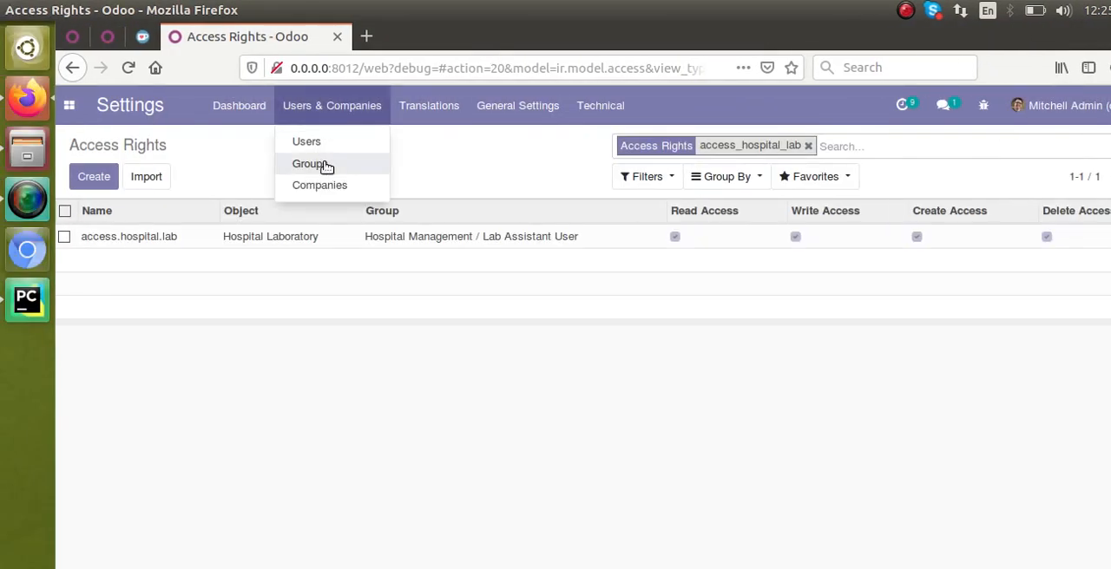
# Check a group record's res.groups model in Users & Companies > Groups, then switch to PyCharm.
pyautogui.click(309, 164)
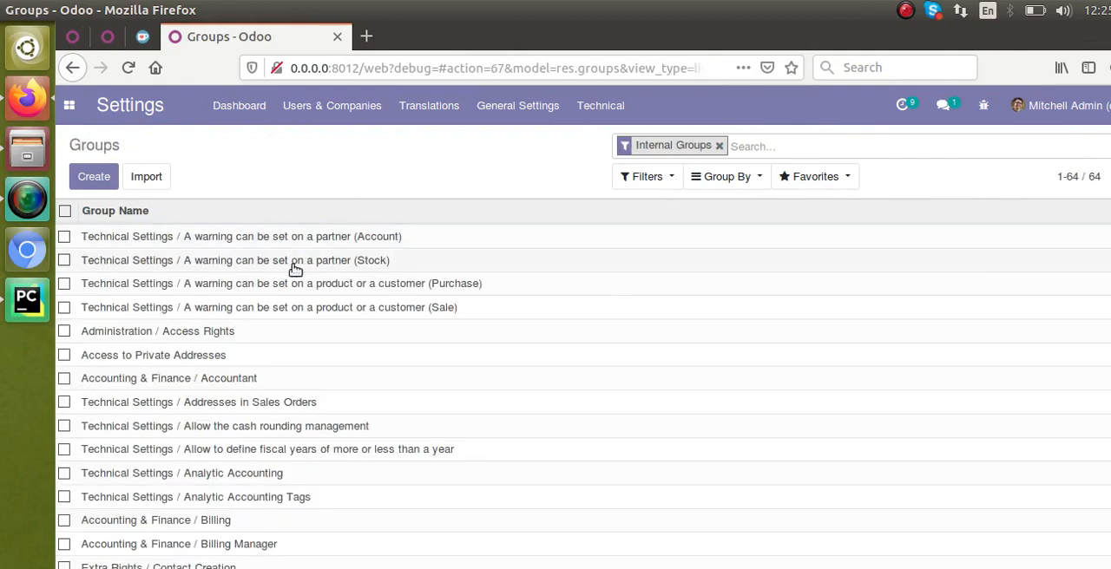
pyautogui.click(926, 104)
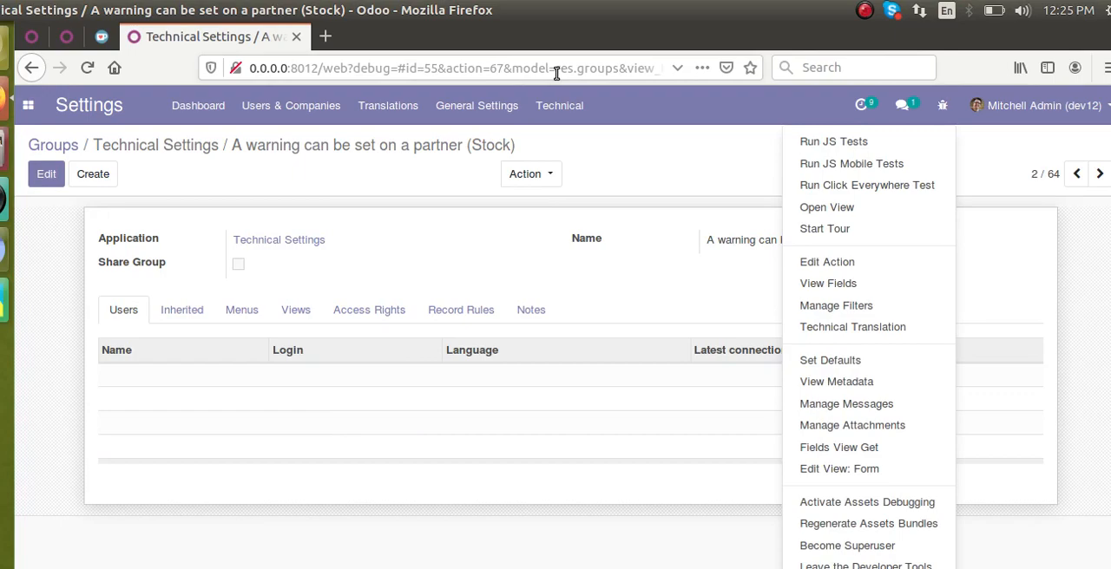
pyautogui.moveTo(27, 273)
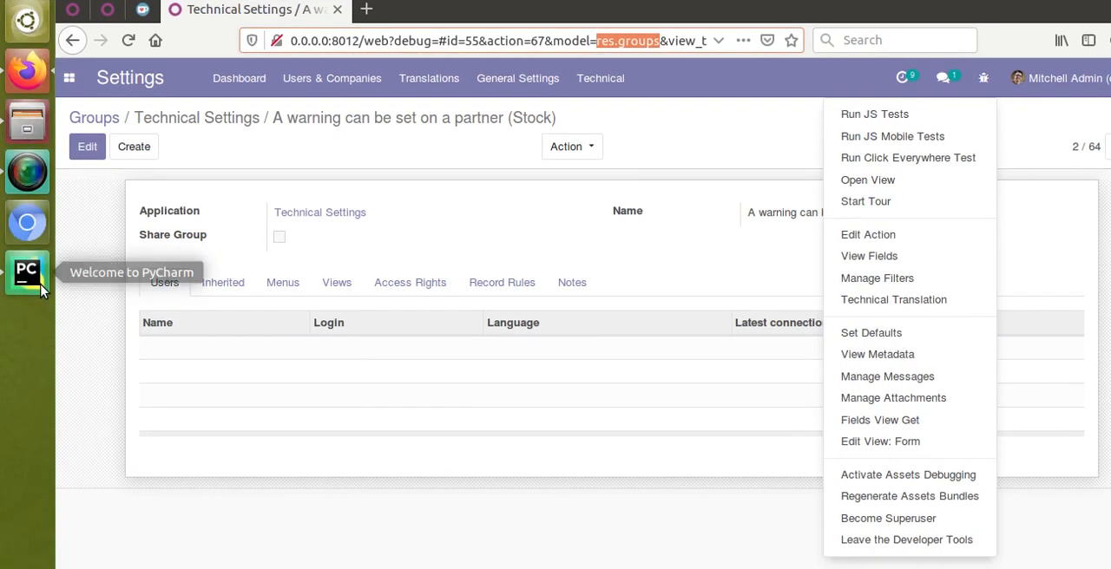
pyautogui.click(28, 274)
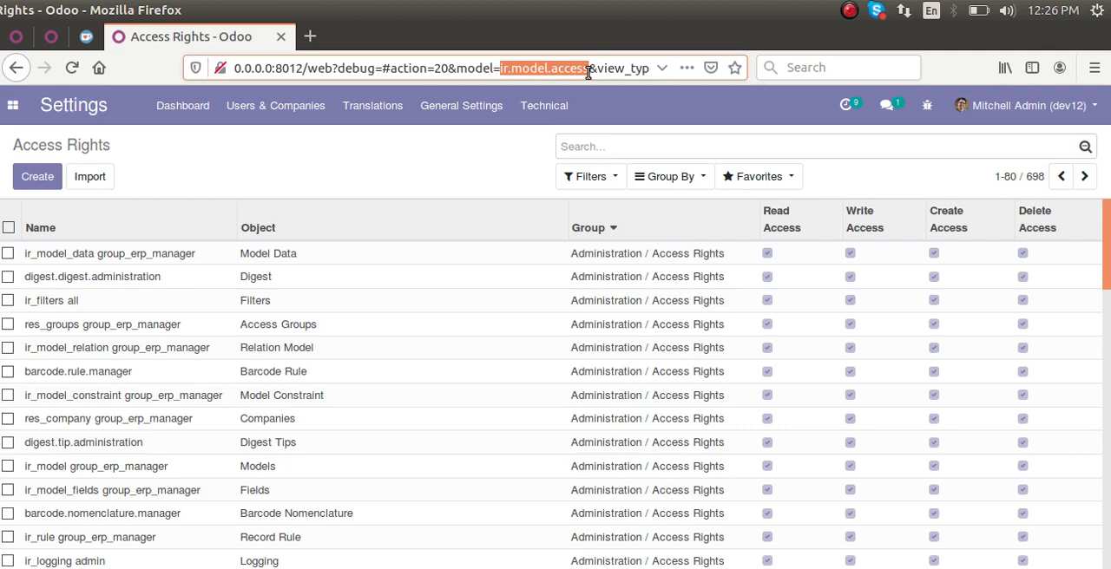
# View models/__init__.py importing patient, appointment, doctor and lab, then select model_id in the CSV header.
pyautogui.click(26, 277)
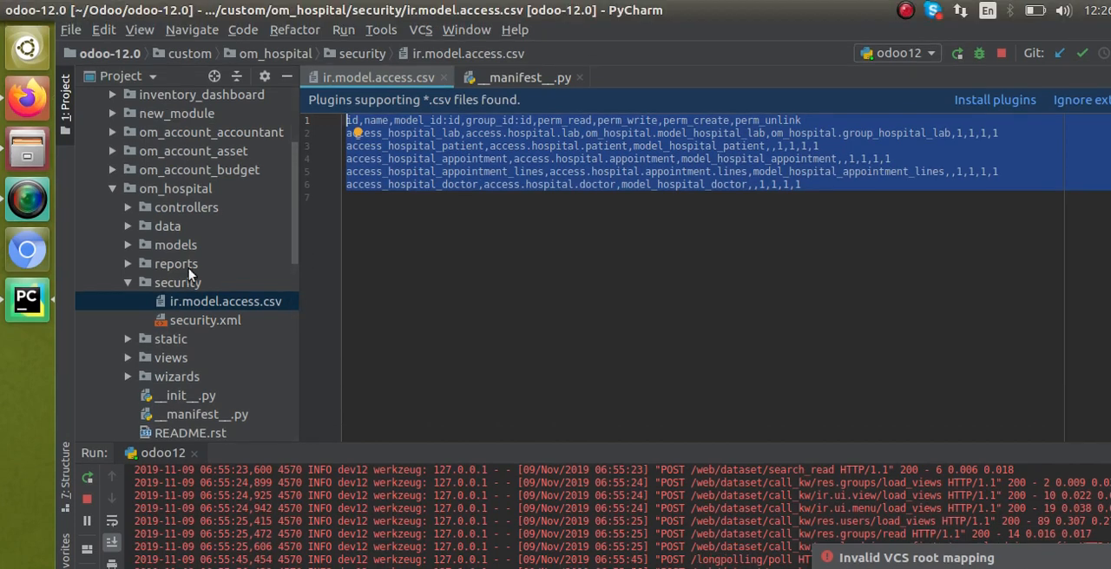
pyautogui.click(175, 244)
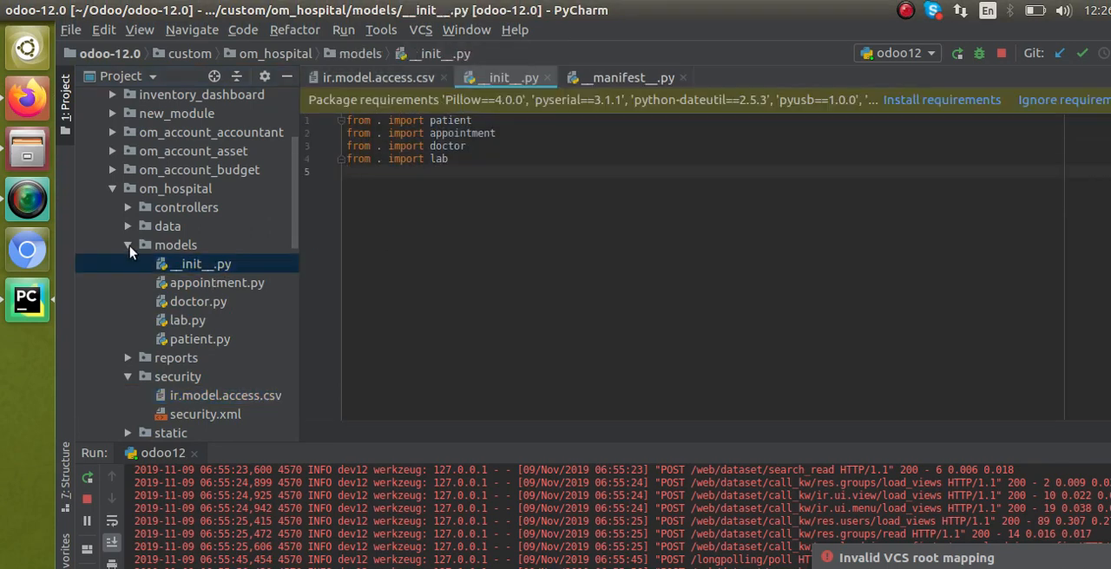
pyautogui.click(126, 245)
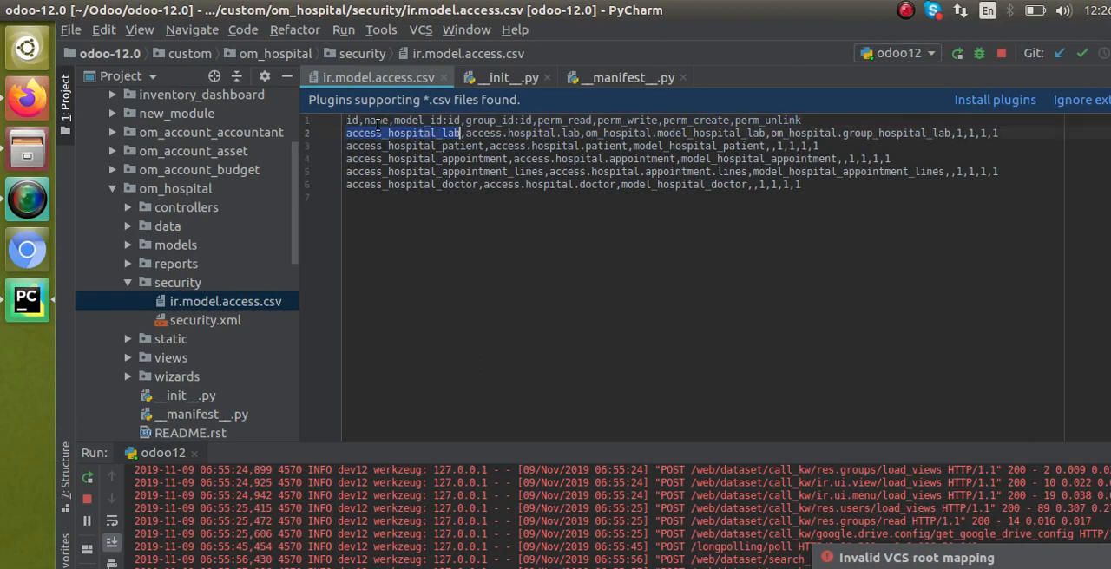
pyautogui.click(386, 121)
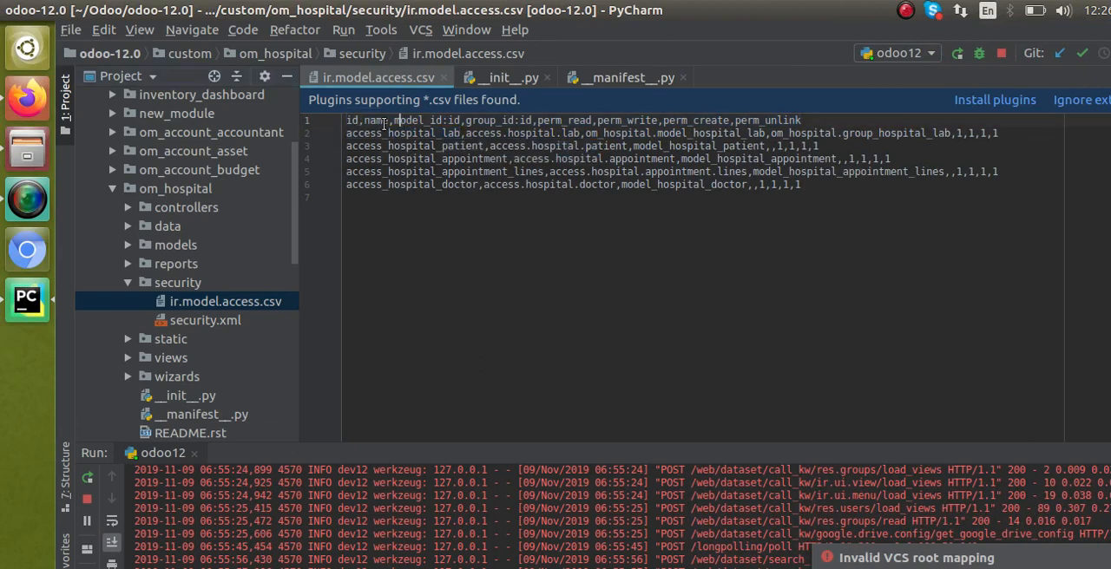
pyautogui.doubleClick(419, 120)
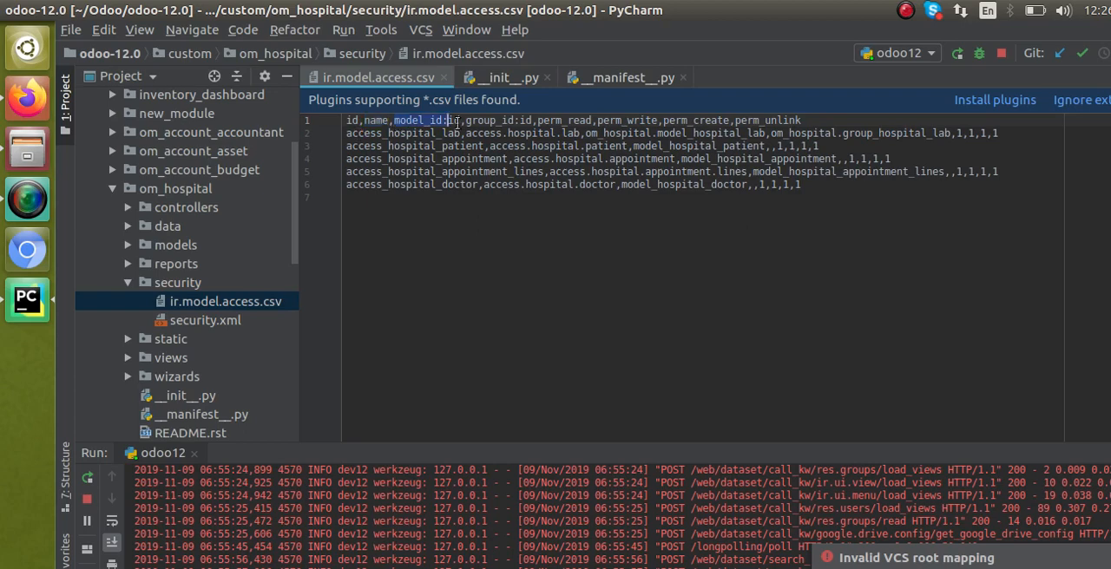